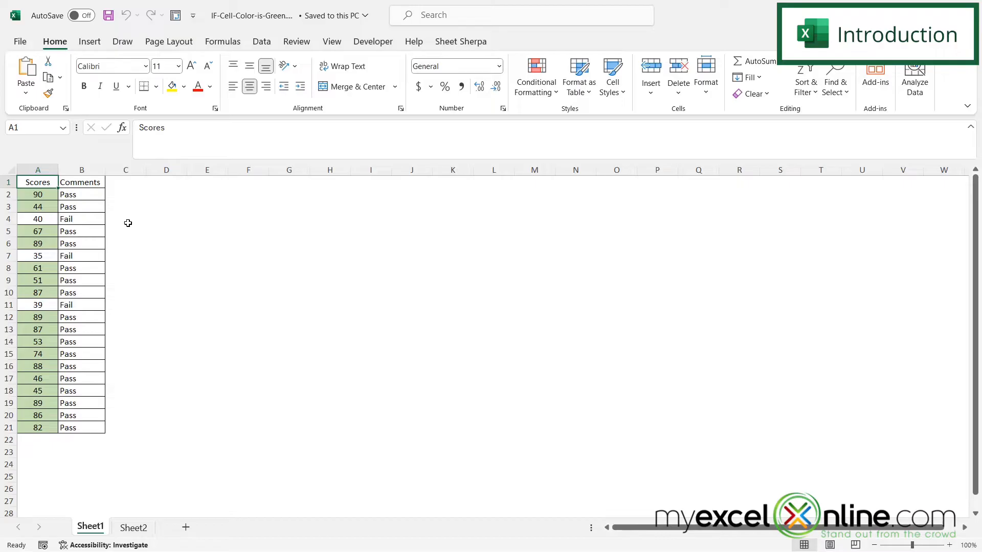
pyautogui.moveTo(143, 190)
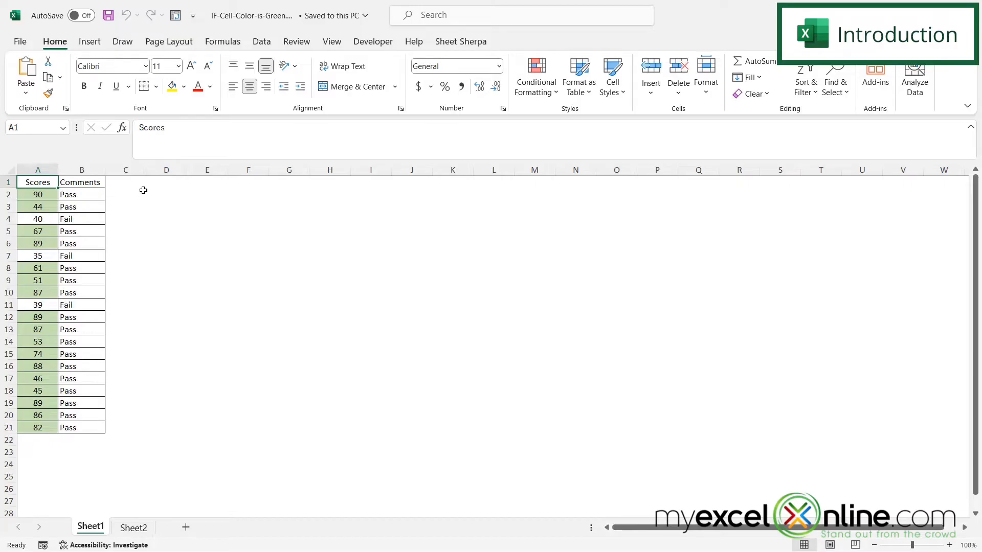
# Clear the Pass/Fail comments in B2:B21 and start a new defined name for B2.
pyautogui.click(37, 170)
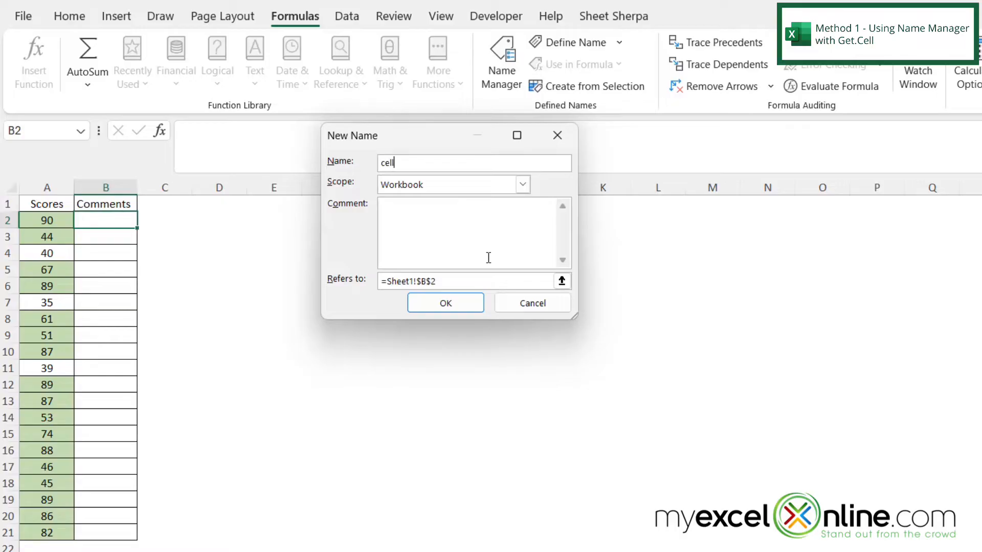
# Name it 'cellcolor' with Refers to =get.cell(38,A2 and confirm with OK.
pyautogui.write('color')
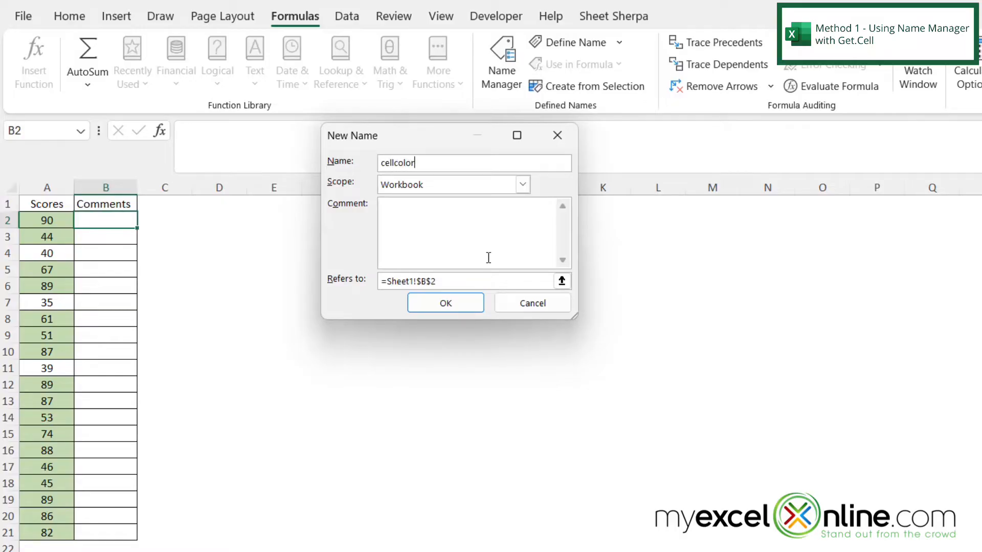
pyautogui.write('=get.cell(')
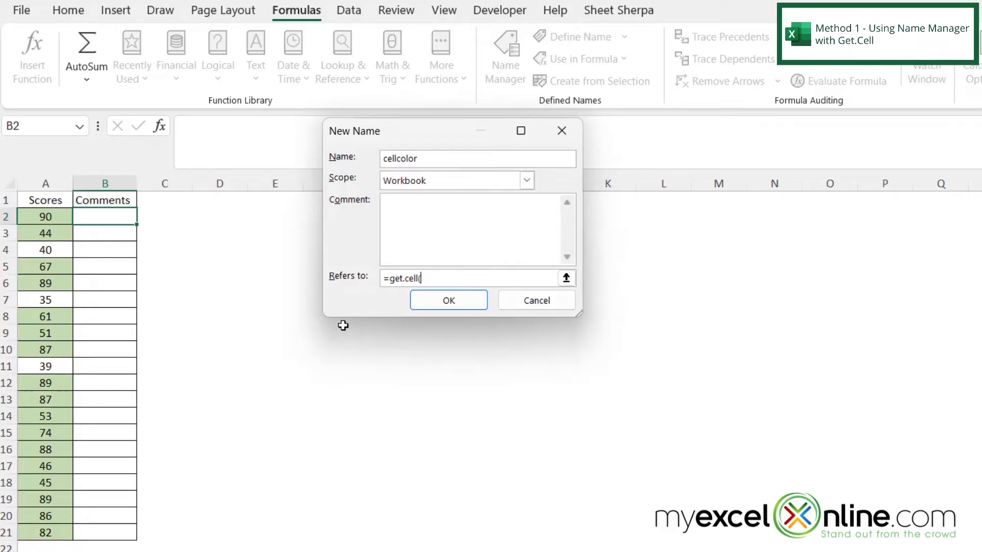
pyautogui.write('38,A2')
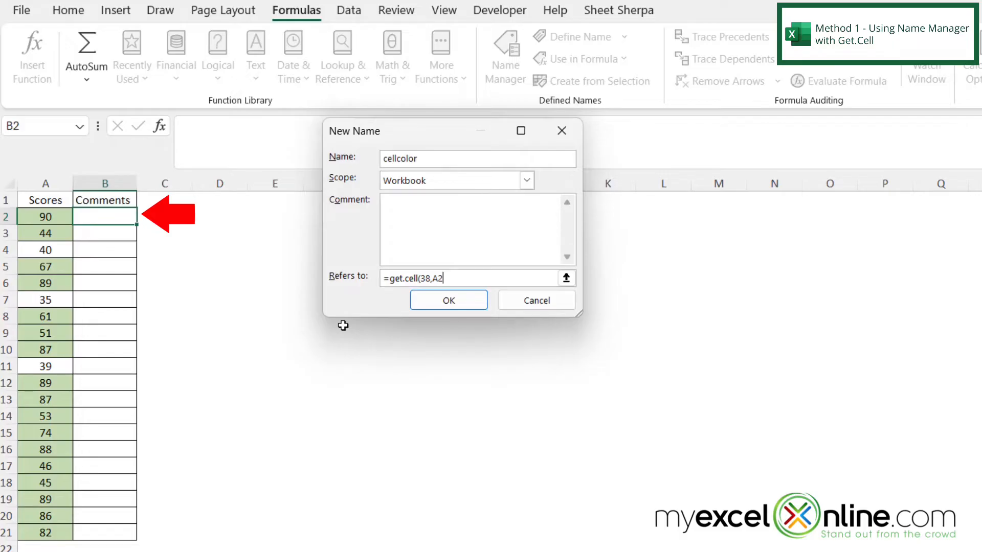
pyautogui.click(448, 300)
pyautogui.write('=cell')
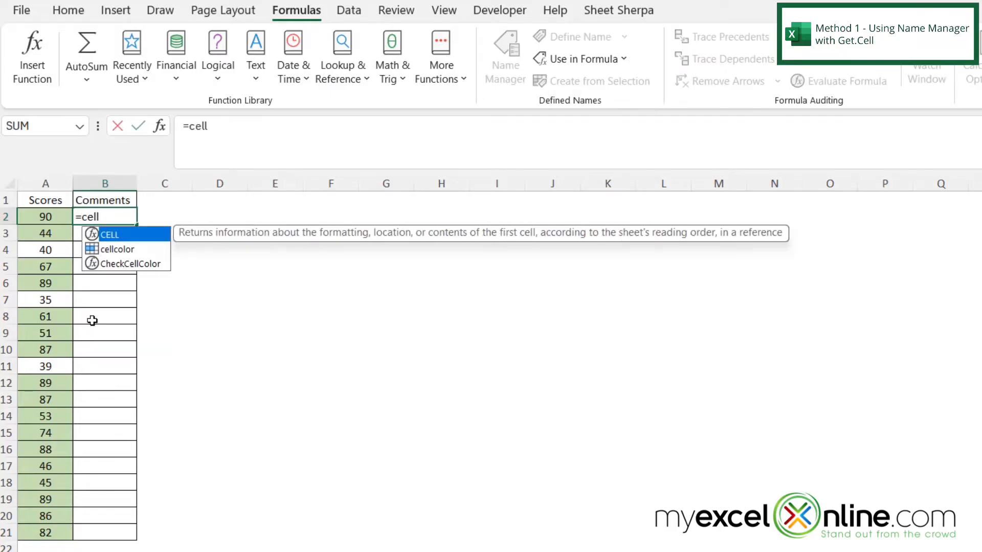
# Enter =cellcolor in B2 to show A2's fill colour code.
pyautogui.press('enter')
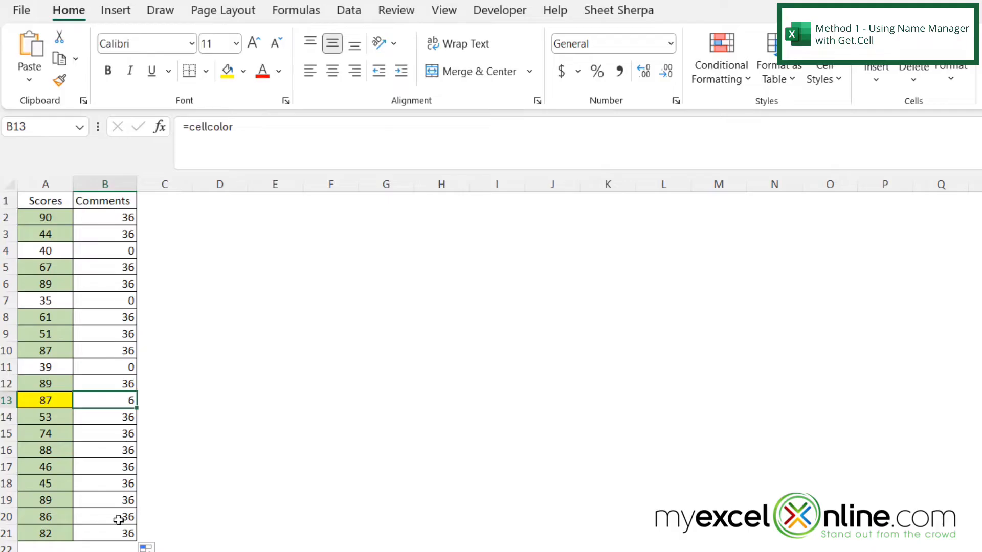
pyautogui.moveTo(113, 471)
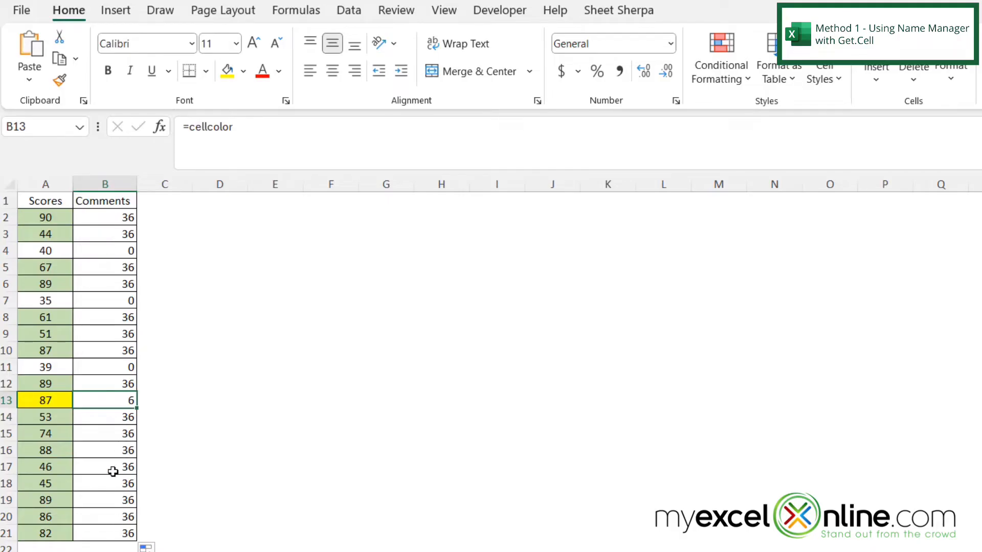
pyautogui.moveTo(95, 501)
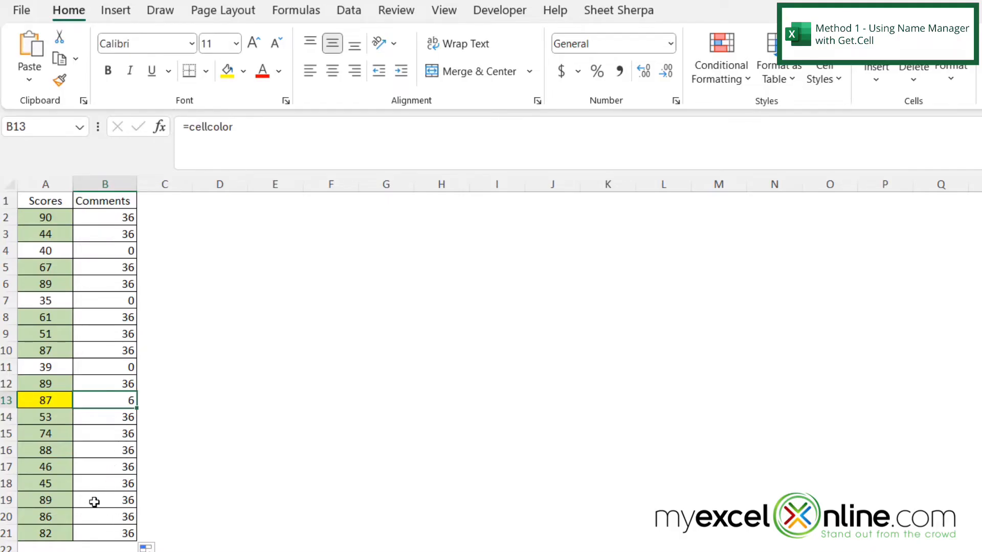
pyautogui.moveTo(185, 491)
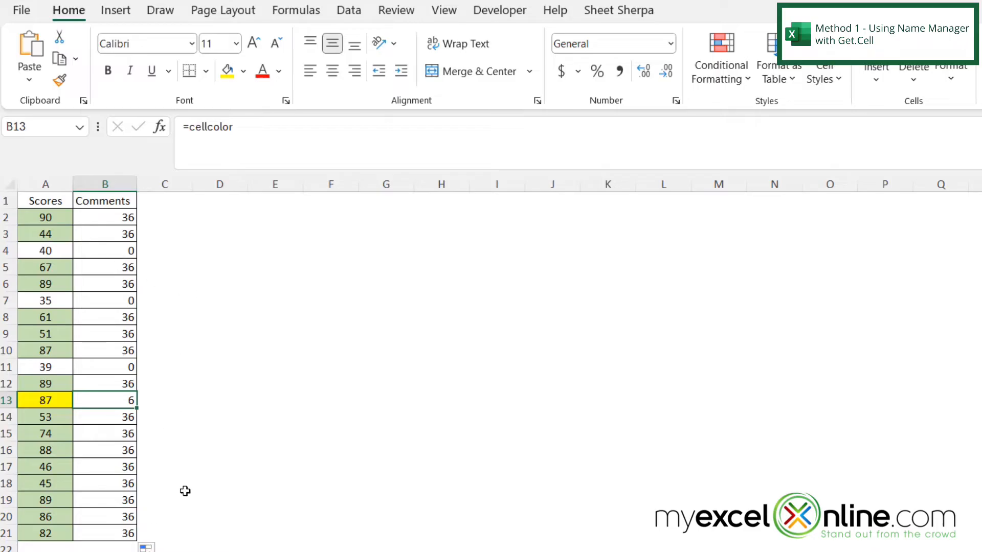
# Type =IF(cellcolor=36,"Pass","Fail") to turn the colour code into Pass or Fail.
pyautogui.write('=IF(cellcolor=36,"Pass","Fail")')
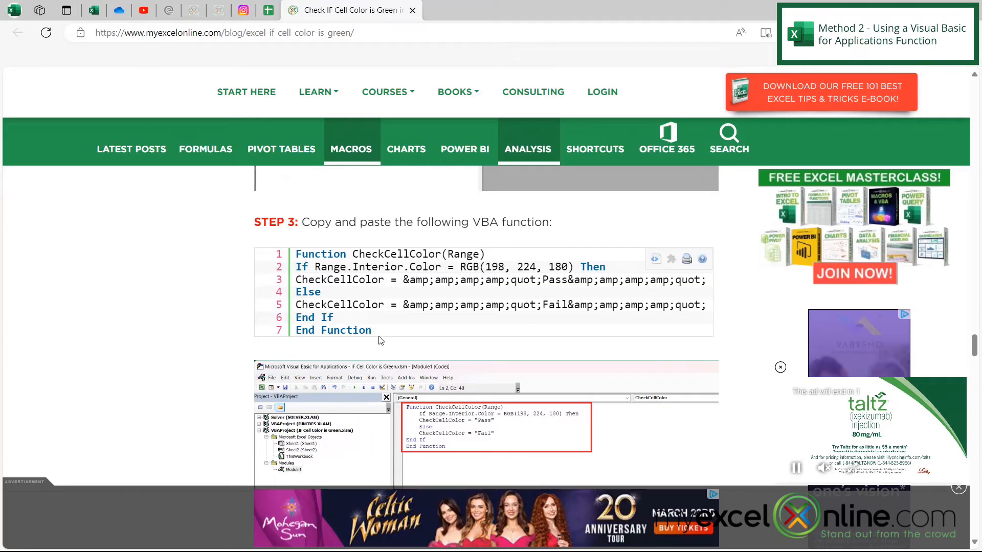
pyautogui.press('Alt+Tab')
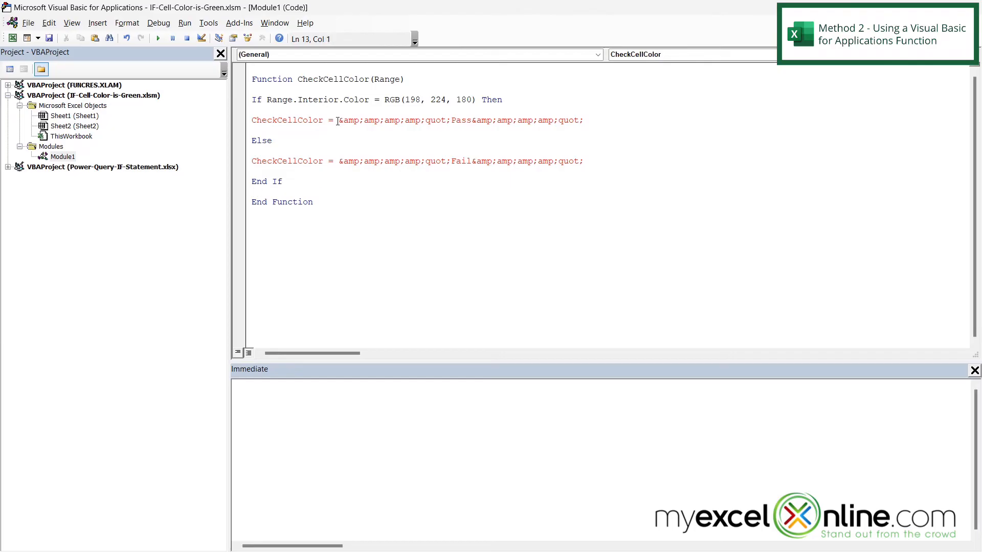
# Replace the garbled quote text with "Pass" in the CheckCellColor function.
pyautogui.moveTo(338, 119); pyautogui.dragTo(582, 120)
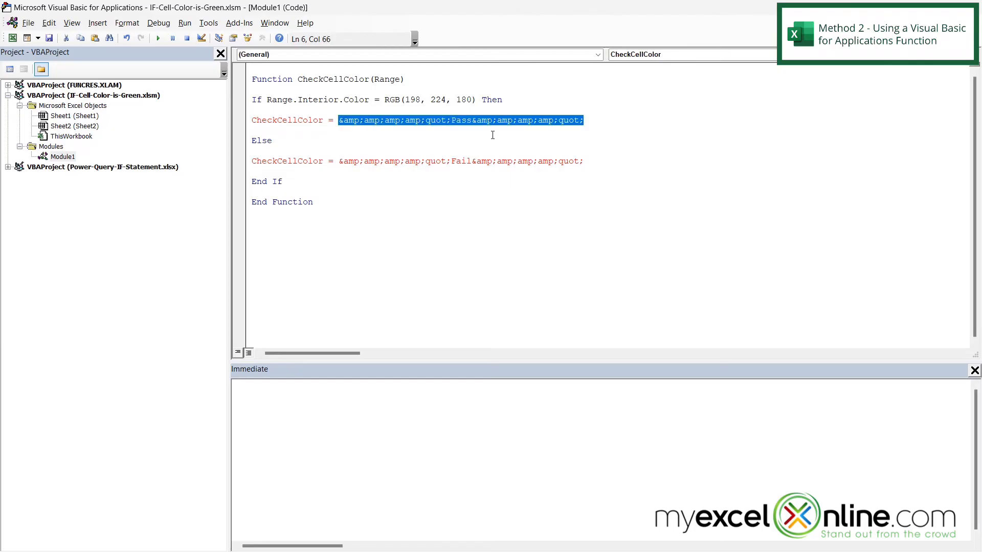
pyautogui.write('"Pass"')
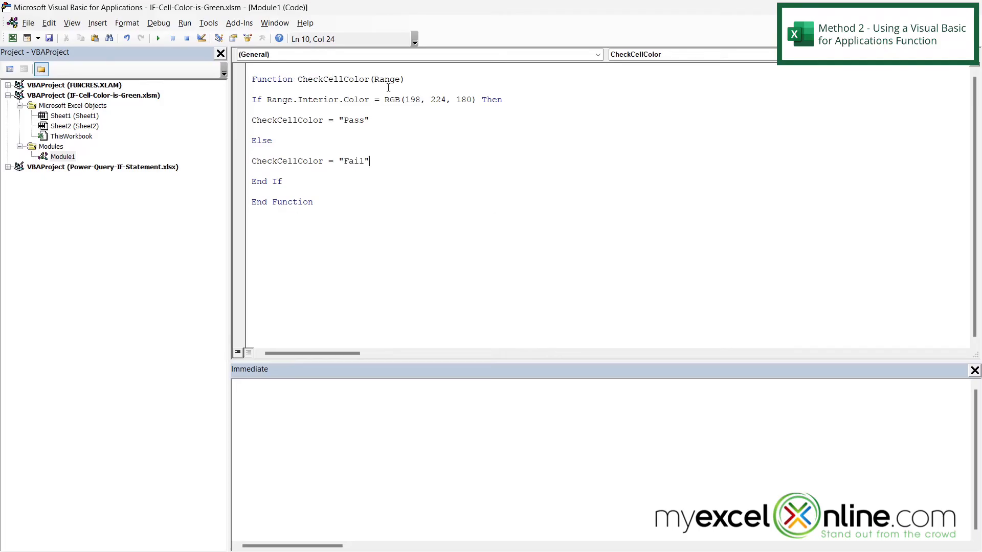
pyautogui.moveTo(391, 97)
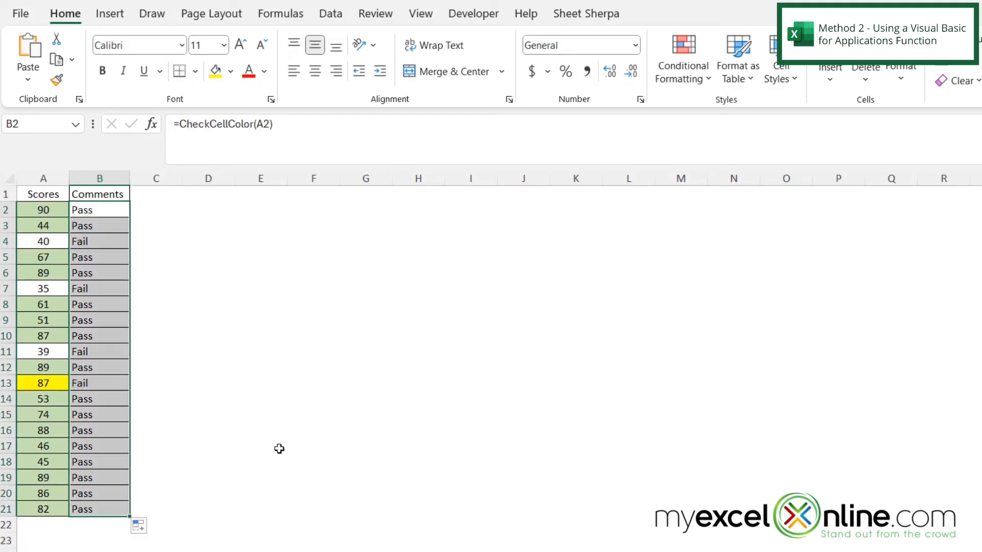
# Check the CheckCellColor result beside the yellow score in A13.
pyautogui.click(98, 382)
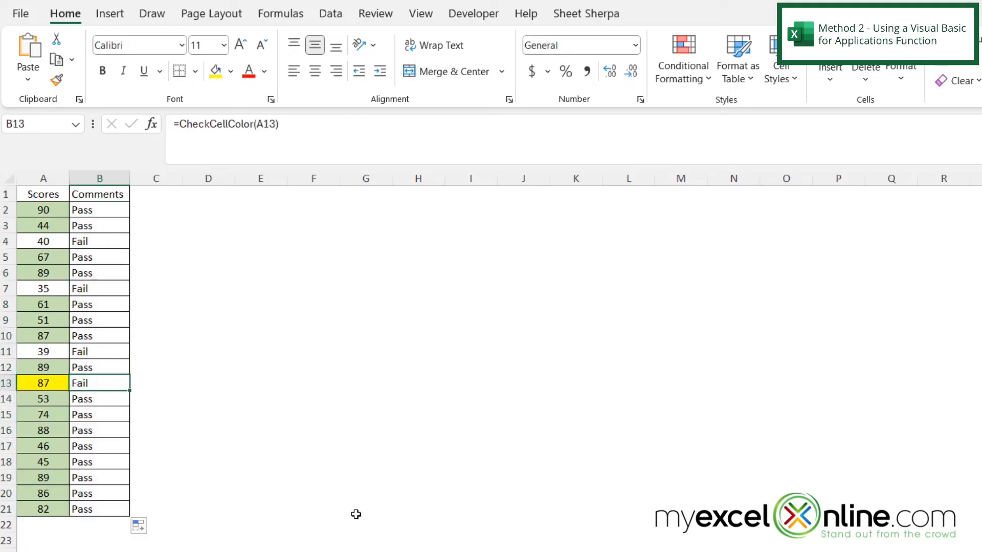